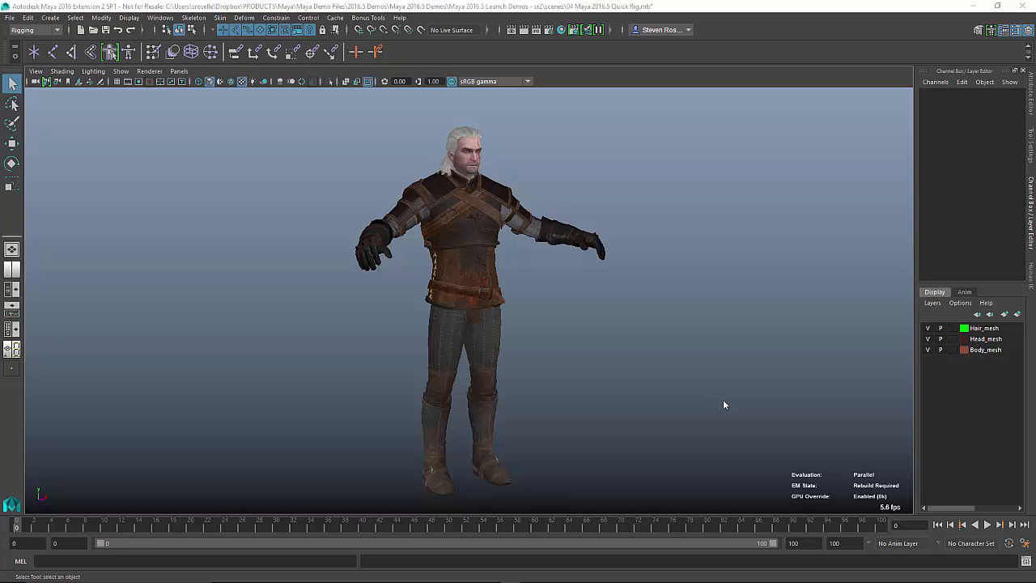
pyautogui.moveTo(636, 263)
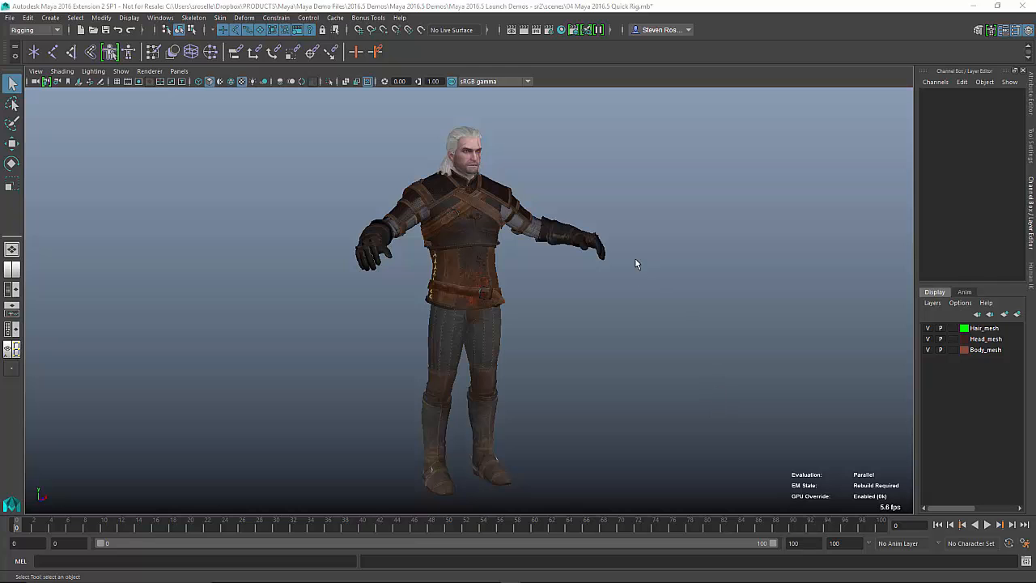
# Step: Orbit around the character and launch Skeleton > Quick Rig in One-Click mode
pyautogui.moveTo(635, 263); pyautogui.dragTo(523, 258)
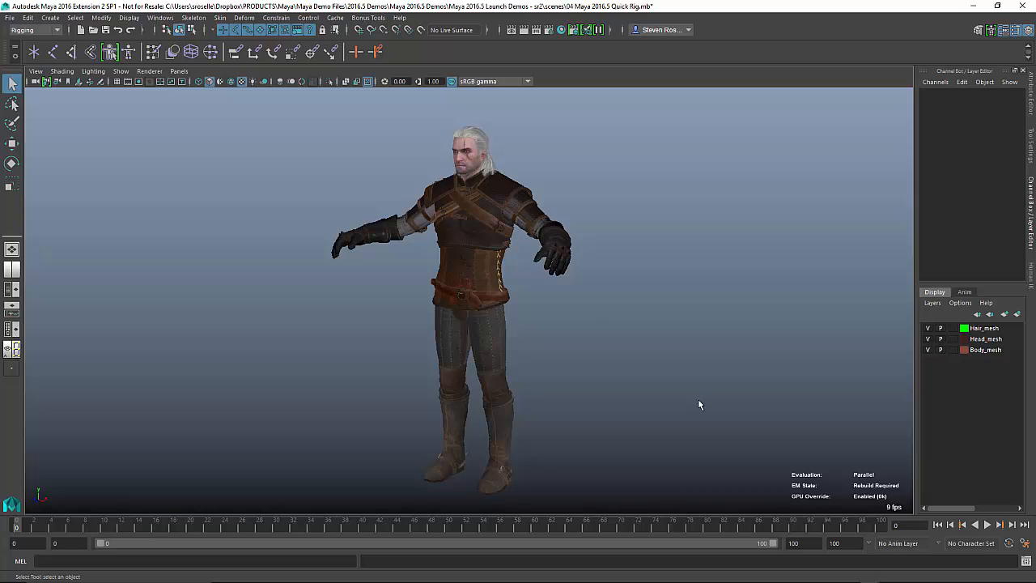
pyautogui.moveTo(194, 19)
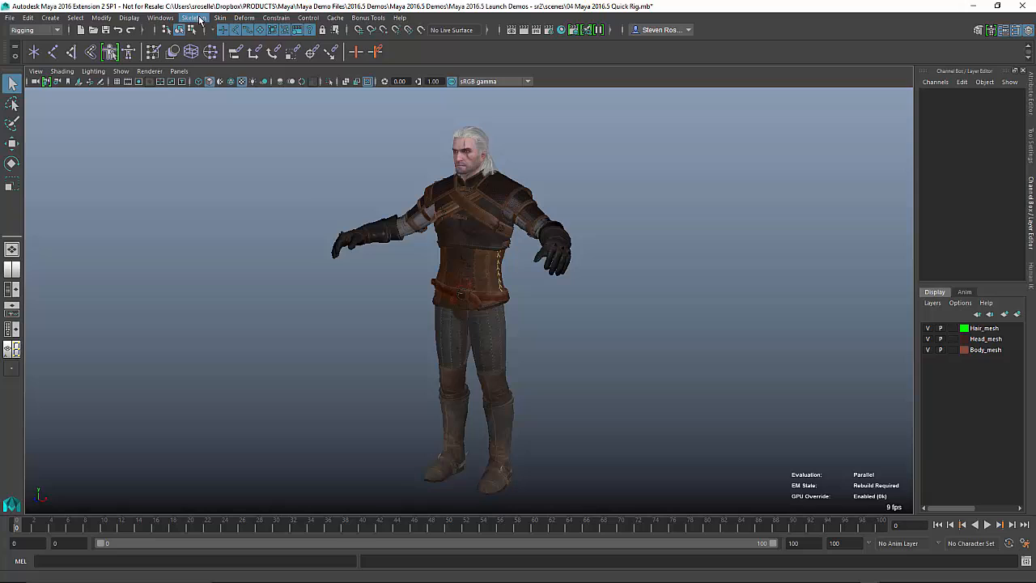
pyautogui.click(195, 18)
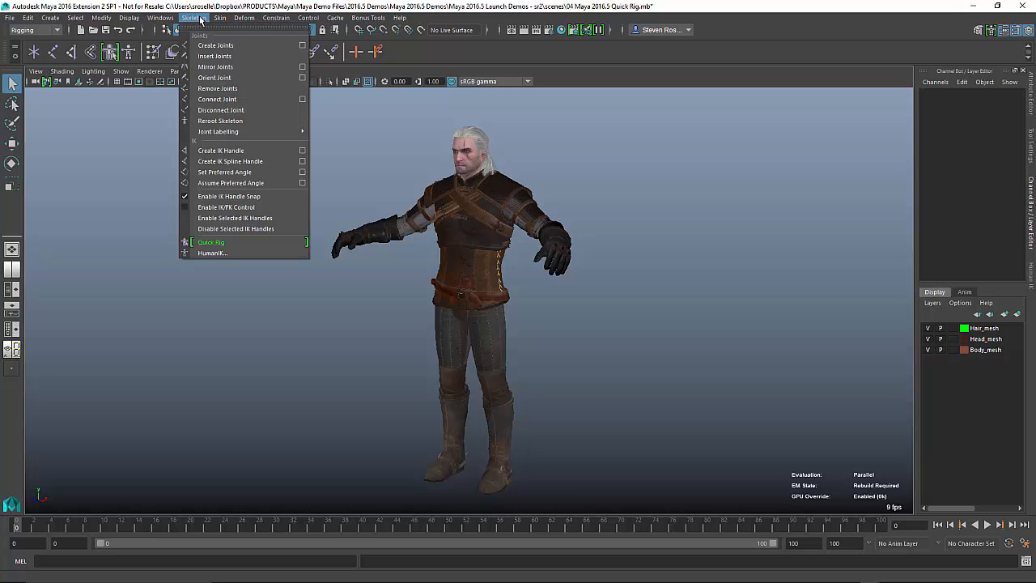
pyautogui.moveTo(231, 242)
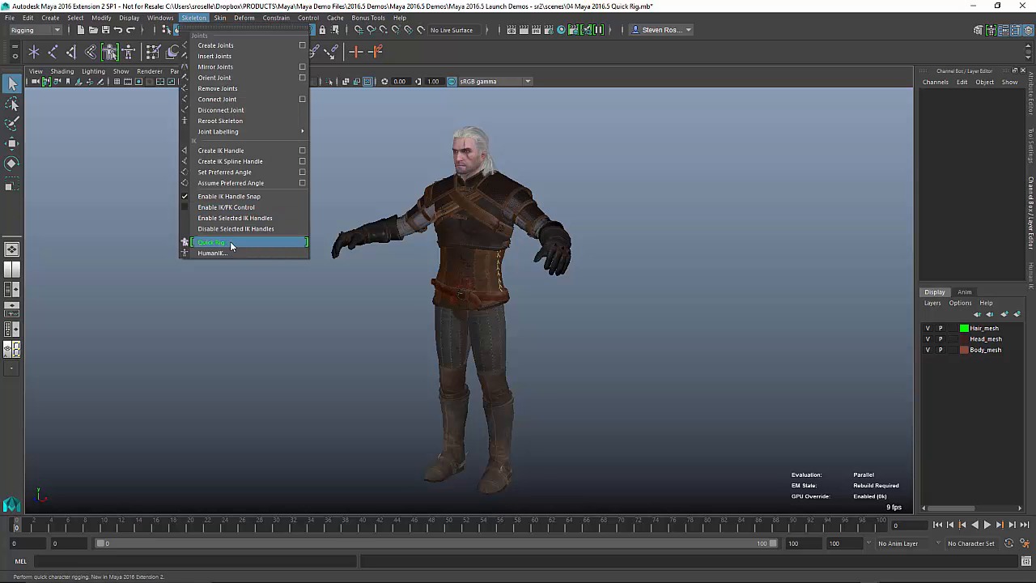
pyautogui.click(210, 242)
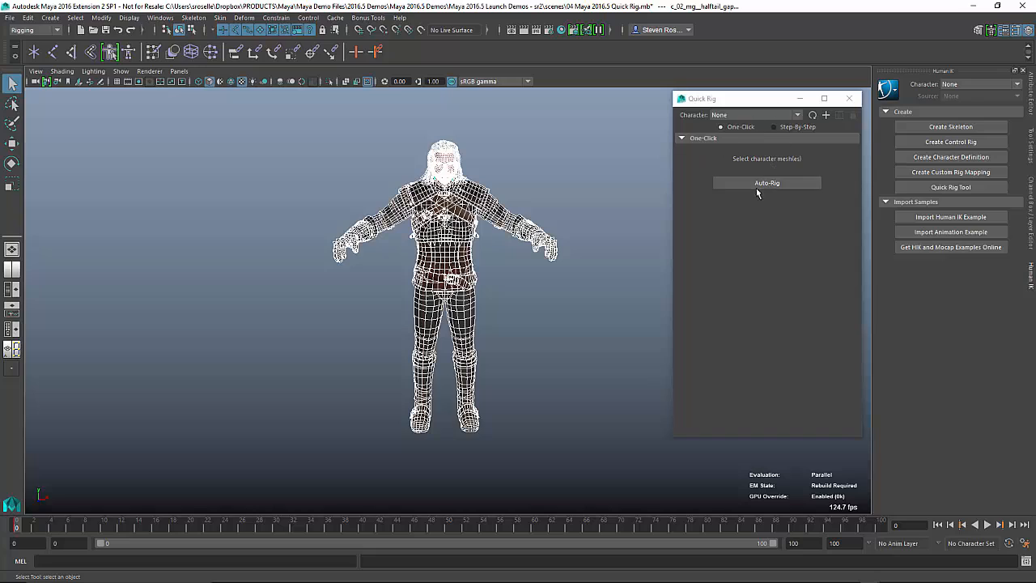
# Step: Run One-Click Auto-Rig to build a HumanIK skeleton and control rig as Character1
pyautogui.click(766, 182)
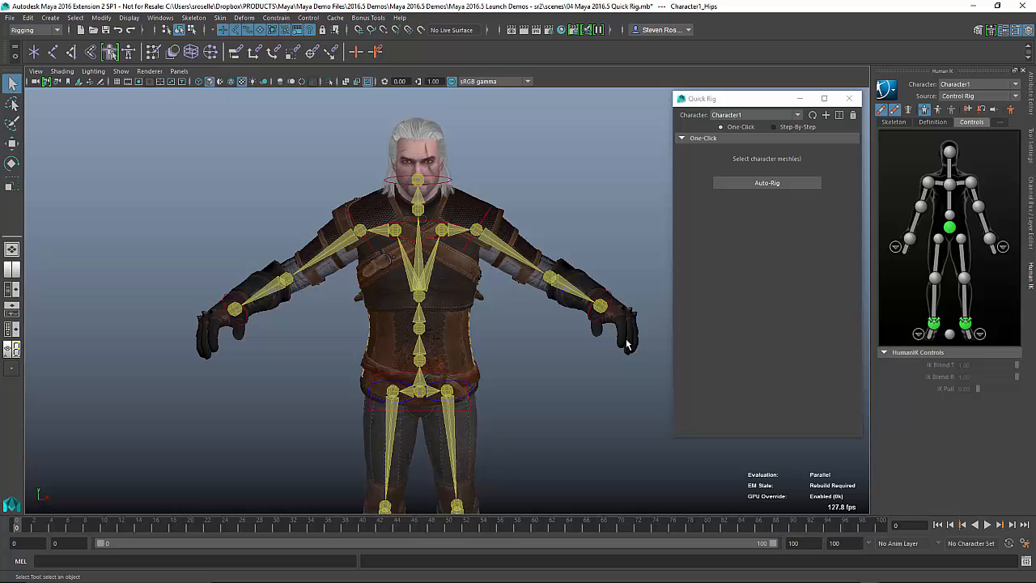
# Step: Select the left ankle effector and move the left foot to test the auto-rig
pyautogui.click(592, 306)
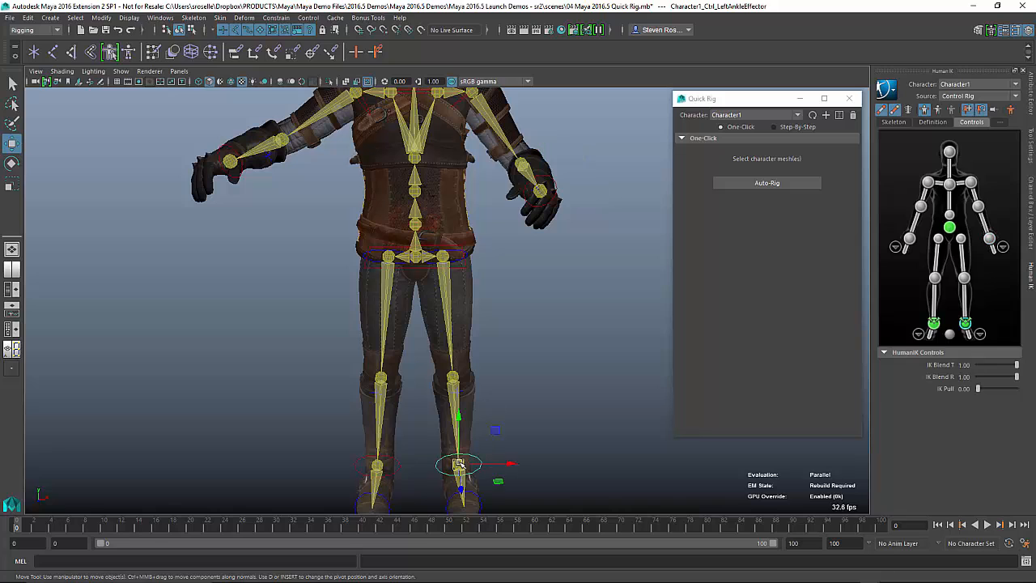
pyautogui.moveTo(458, 463); pyautogui.dragTo(534, 394)
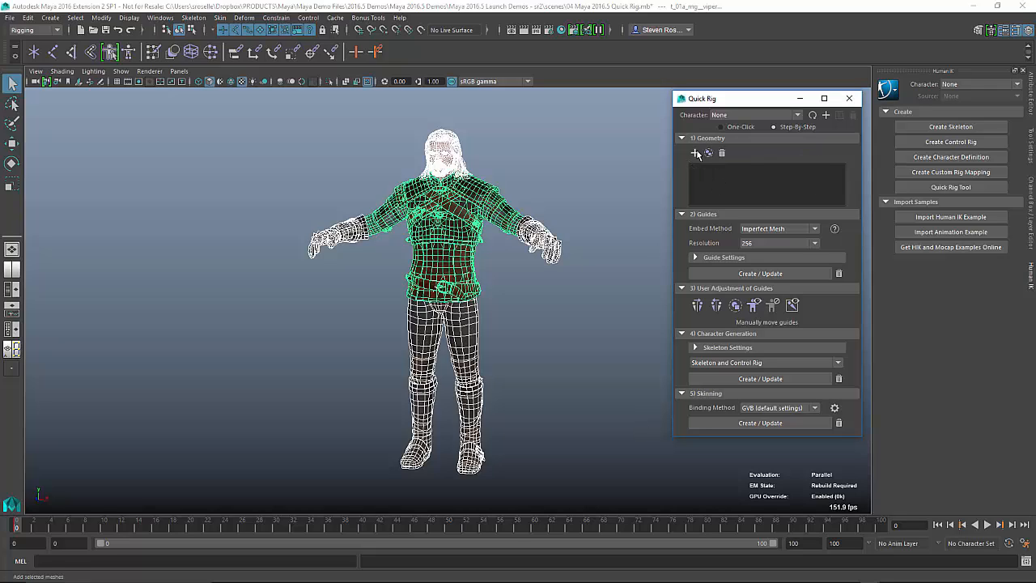
# Step: Add the selected character meshes to the Quick Rig geometry and expand Guide Settings
pyautogui.click(694, 153)
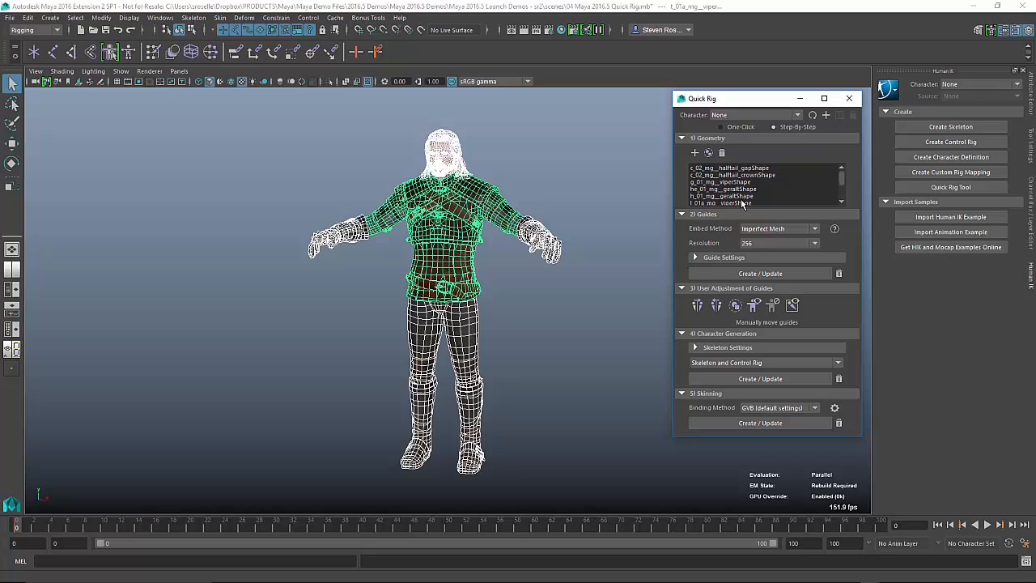
pyautogui.moveTo(712, 270)
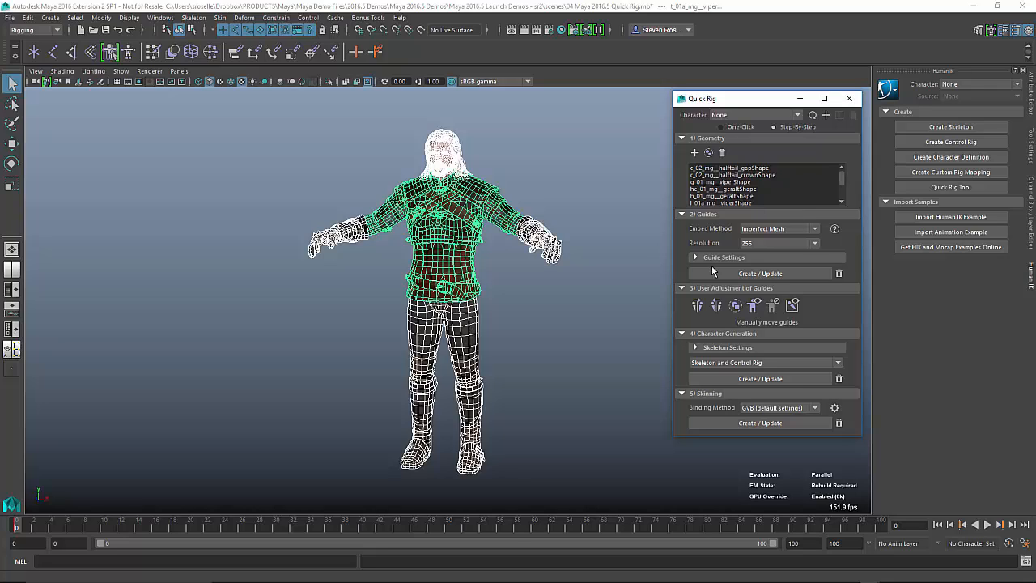
pyautogui.moveTo(755, 276)
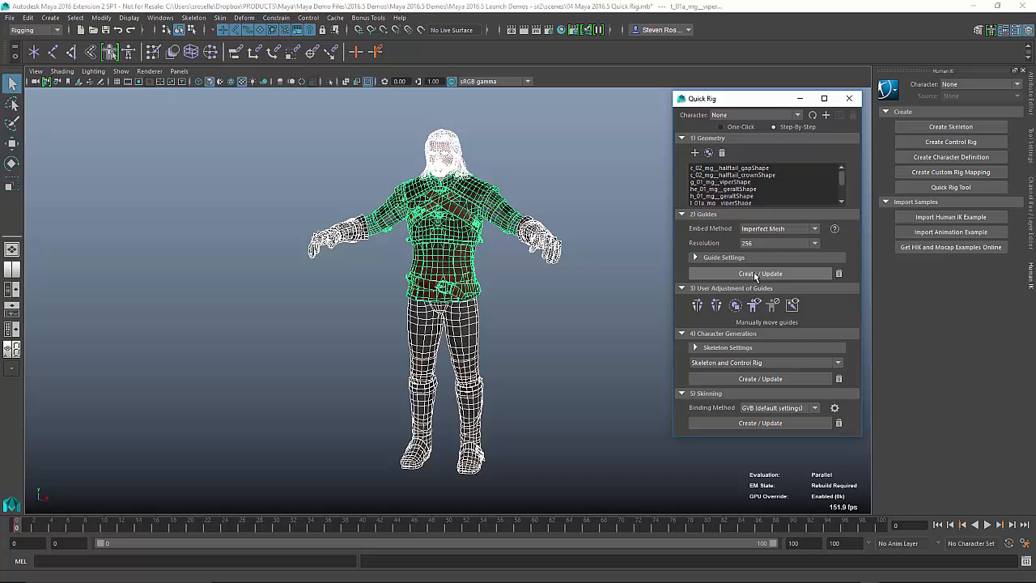
pyautogui.click(694, 257)
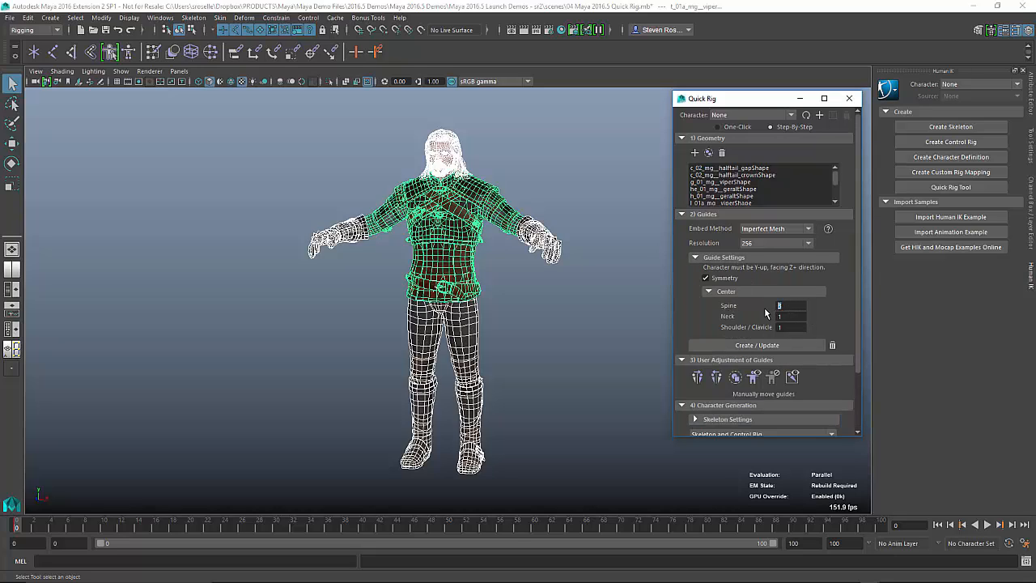
pyautogui.write('4')
pyautogui.click(791, 316)
pyautogui.write('2')
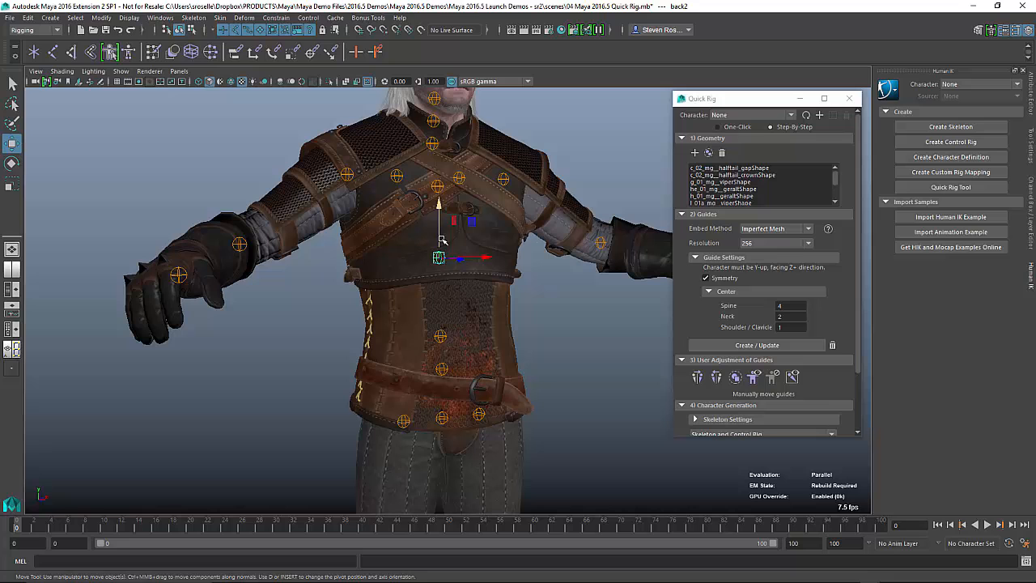
# Step: Move a chest guide lower on the torso to refine its placement
pyautogui.moveTo(439, 257); pyautogui.dragTo(439, 311)
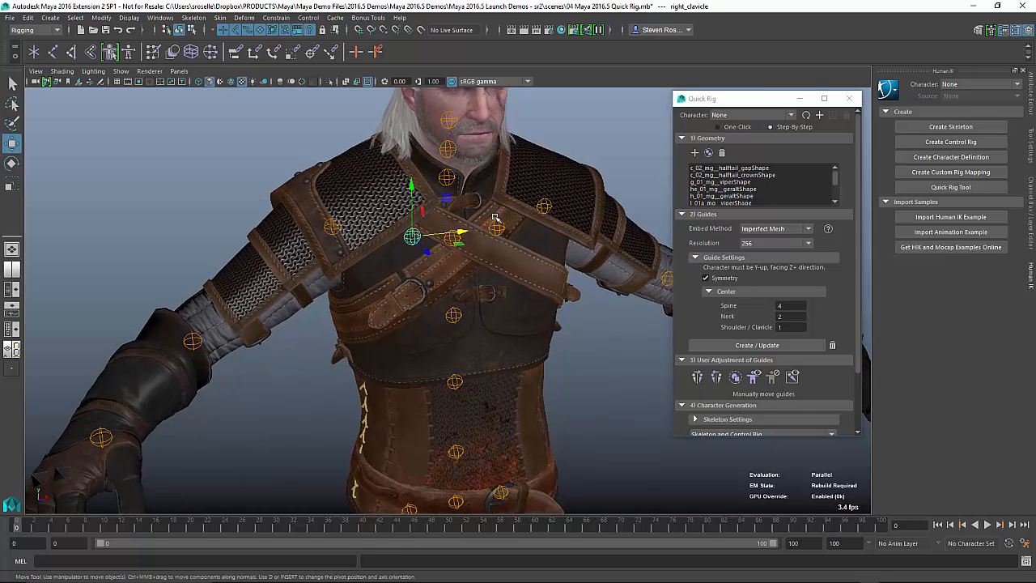
pyautogui.moveTo(526, 300)
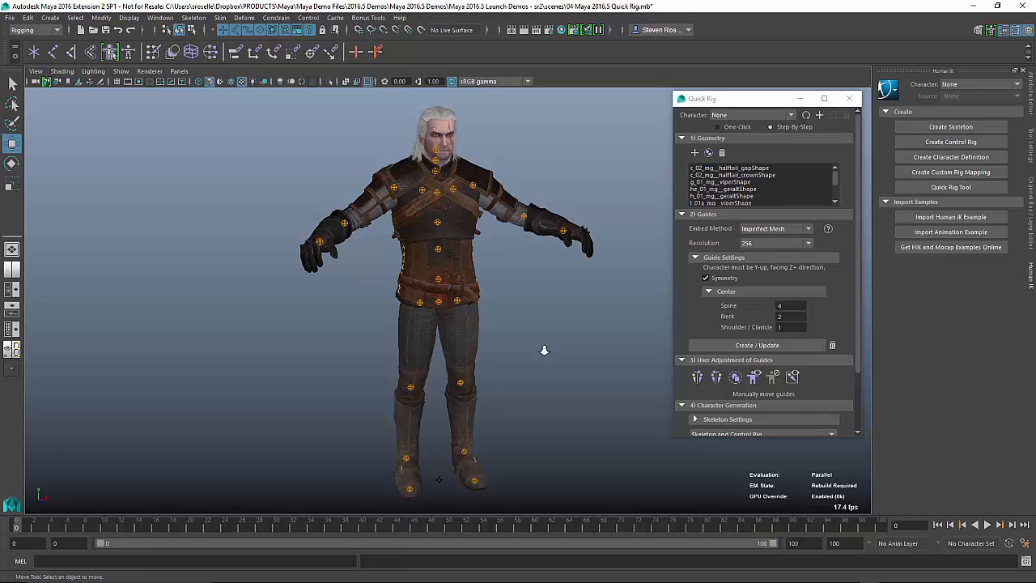
pyautogui.moveTo(525, 346)
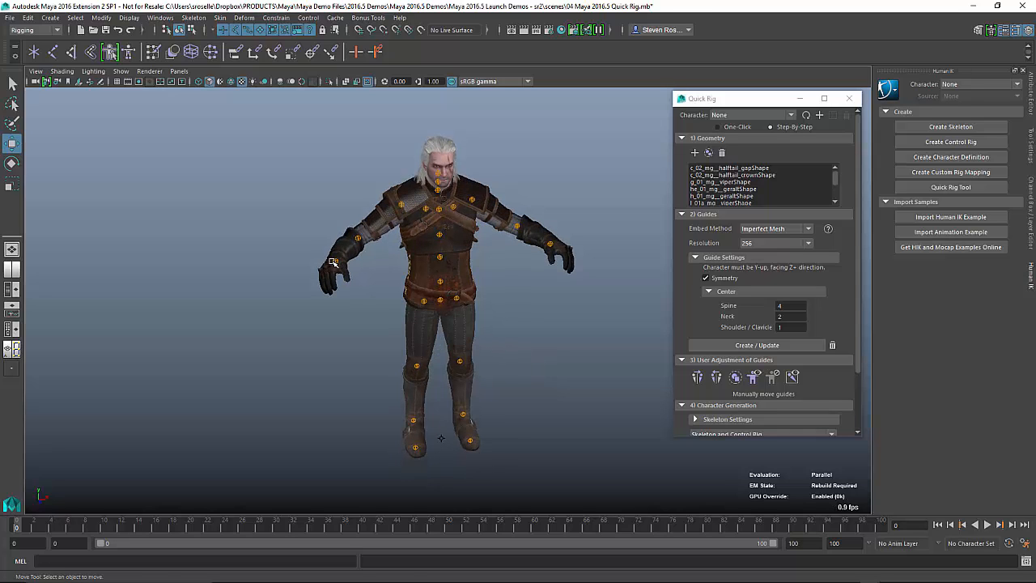
pyautogui.click(336, 261)
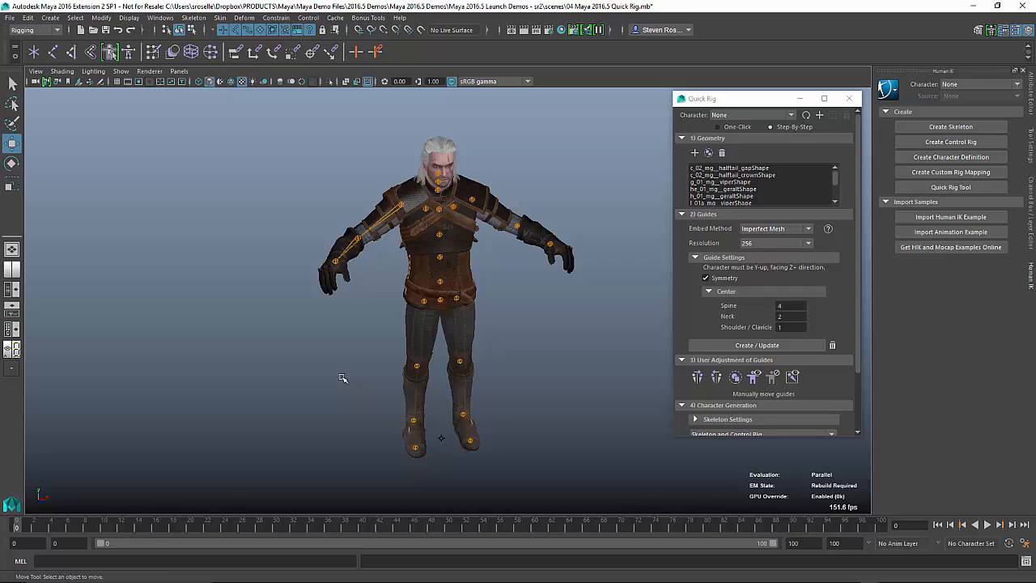
pyautogui.click(356, 239)
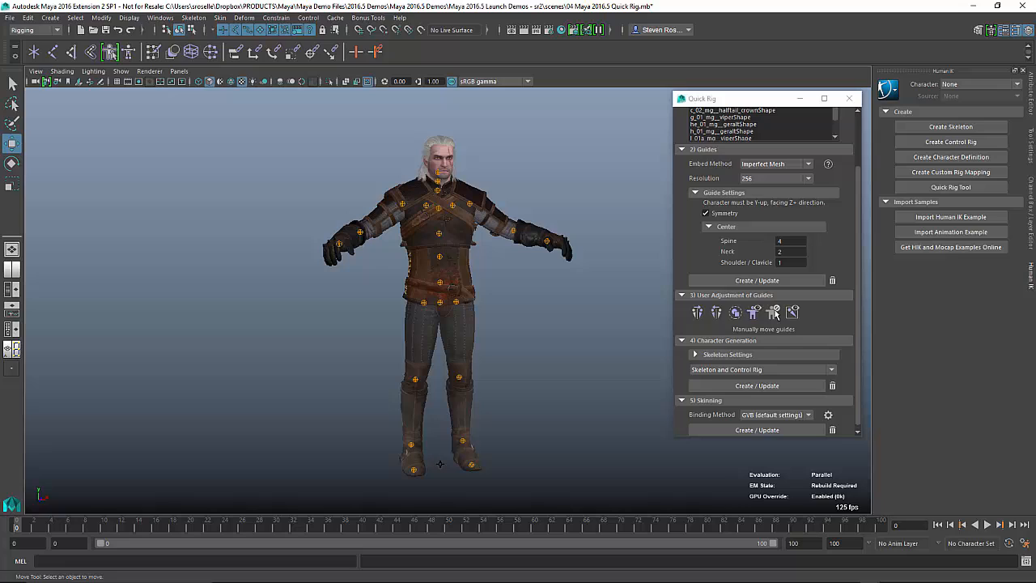
# Step: Keep T-Stance Correction and Orient Joints on, with Skeleton and Control Rig output
pyautogui.click(735, 311)
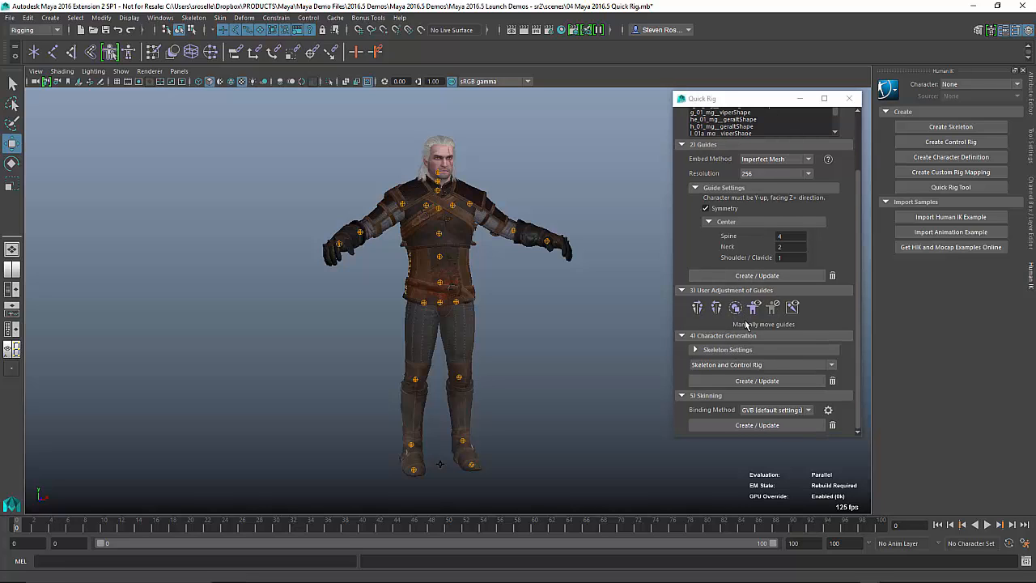
pyautogui.moveTo(732, 371)
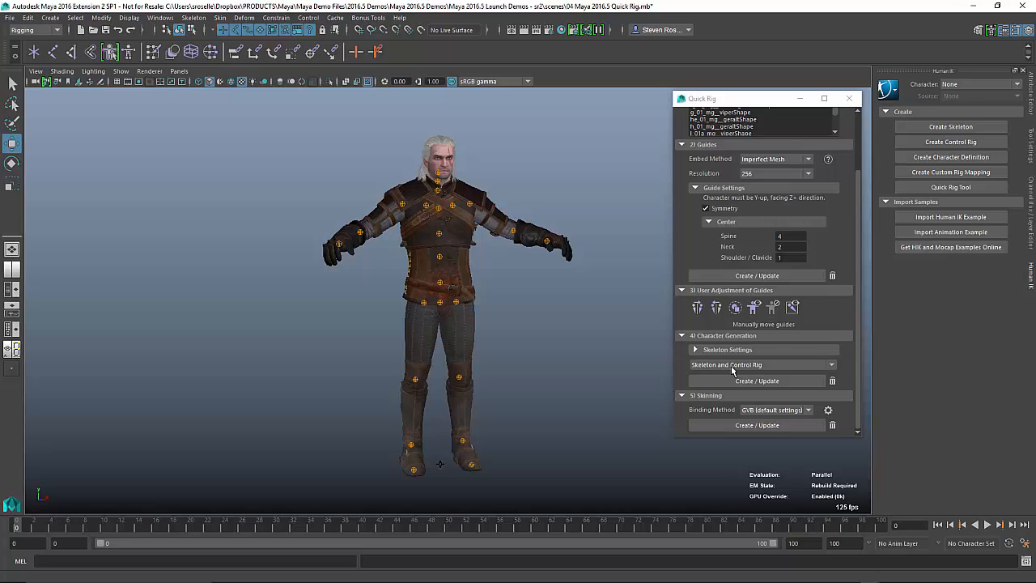
pyautogui.click(695, 349)
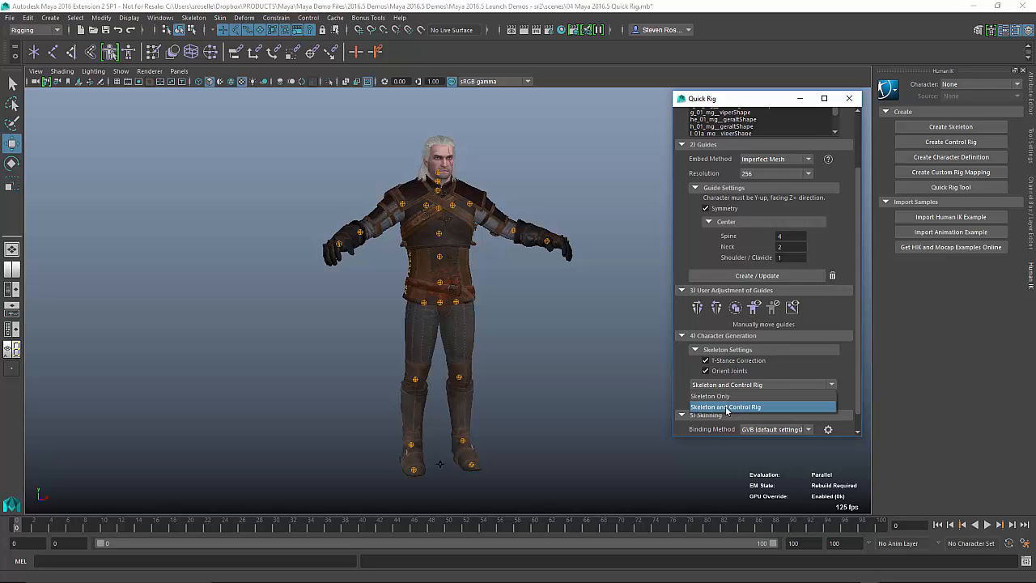
pyautogui.moveTo(711, 395)
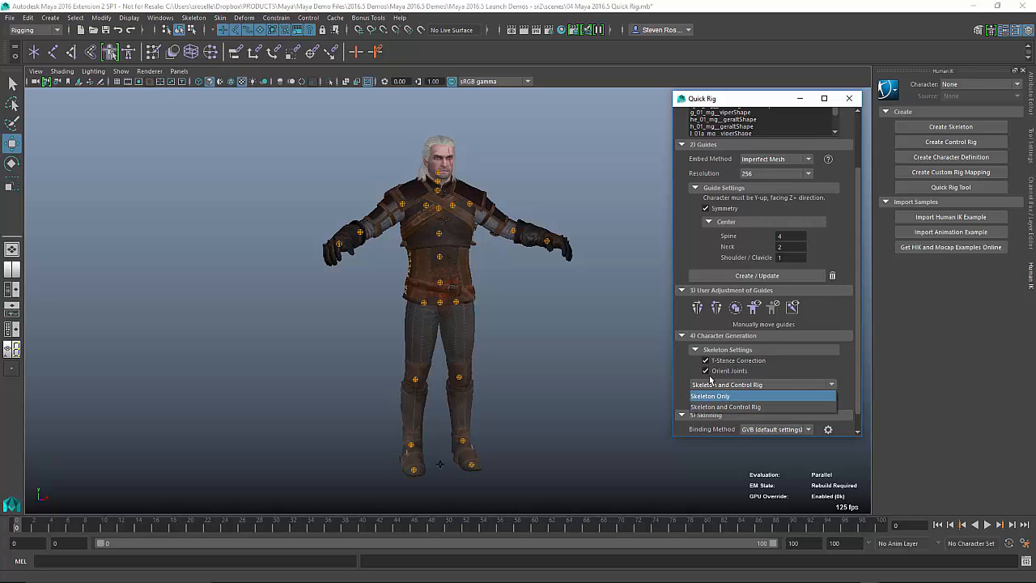
pyautogui.click(725, 406)
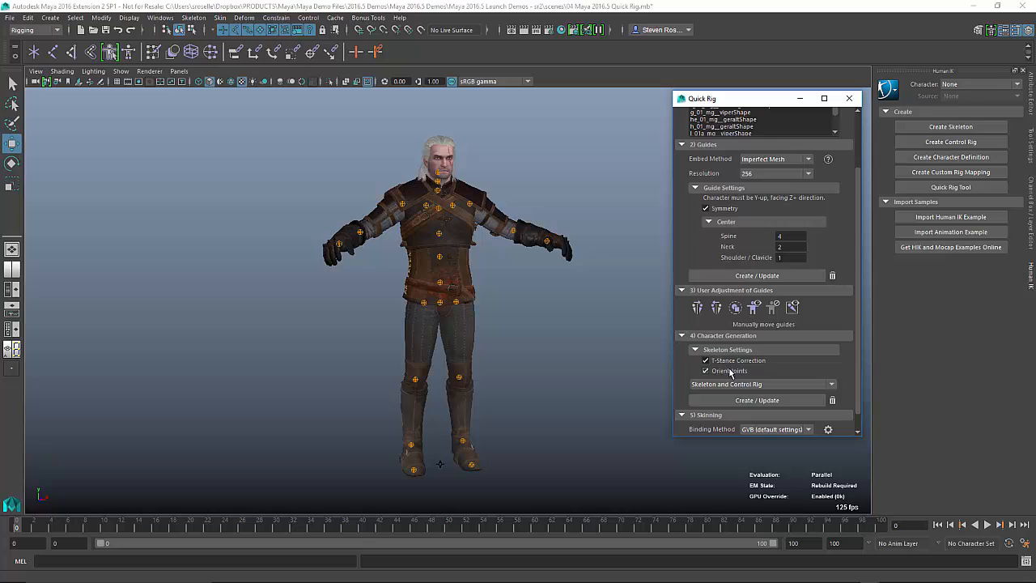
pyautogui.click(705, 360)
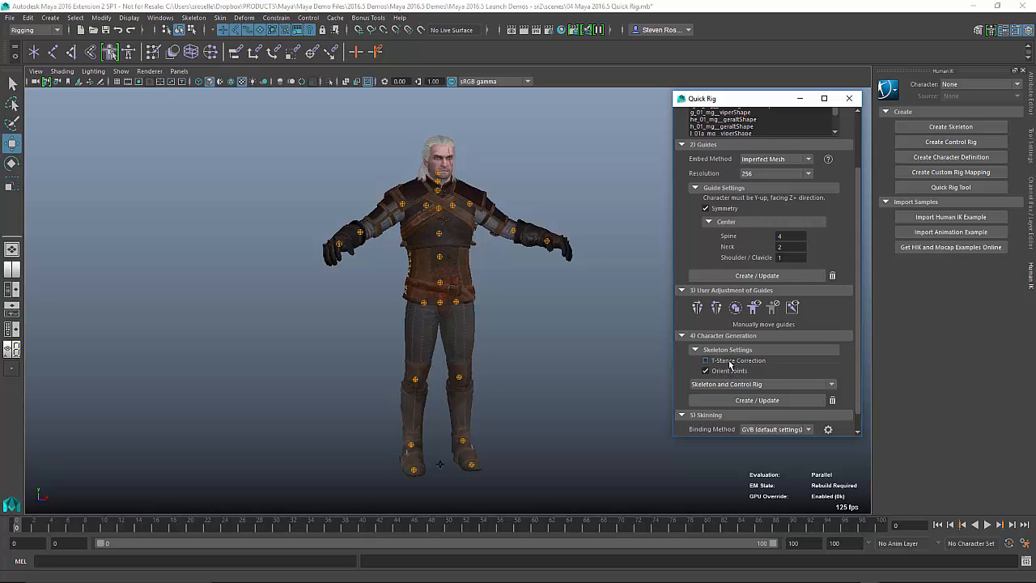
pyautogui.click(704, 360)
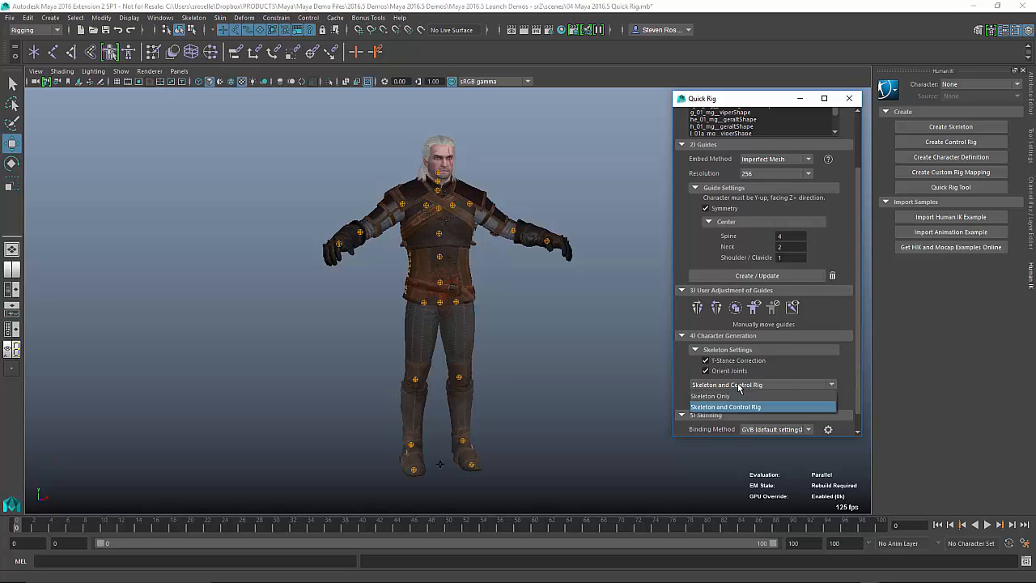
pyautogui.click(725, 406)
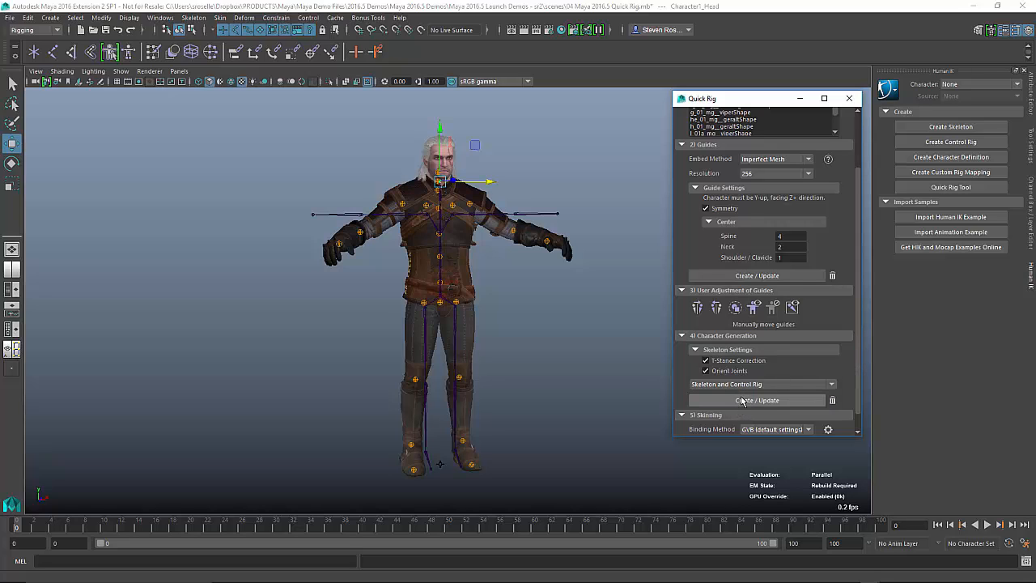
# Step: Generate the HumanIK skeleton and control rig from the guides as Character1
pyautogui.click(756, 400)
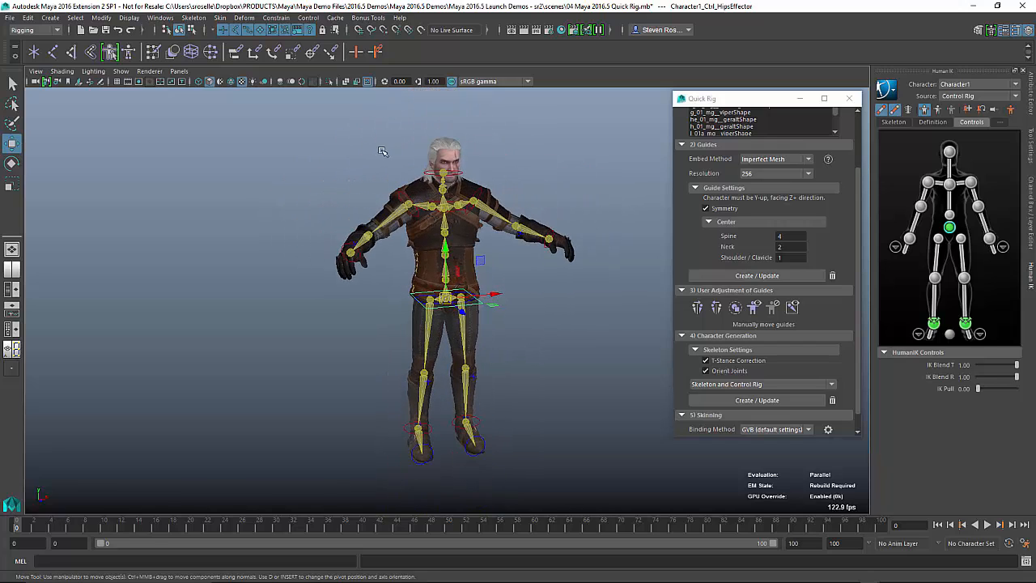
pyautogui.moveTo(501, 346)
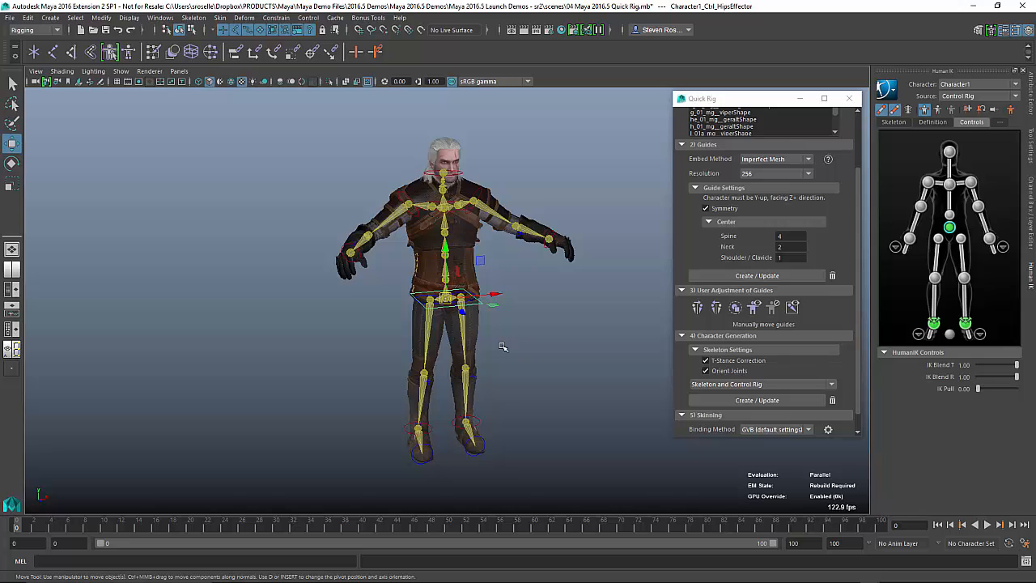
pyautogui.moveTo(534, 361)
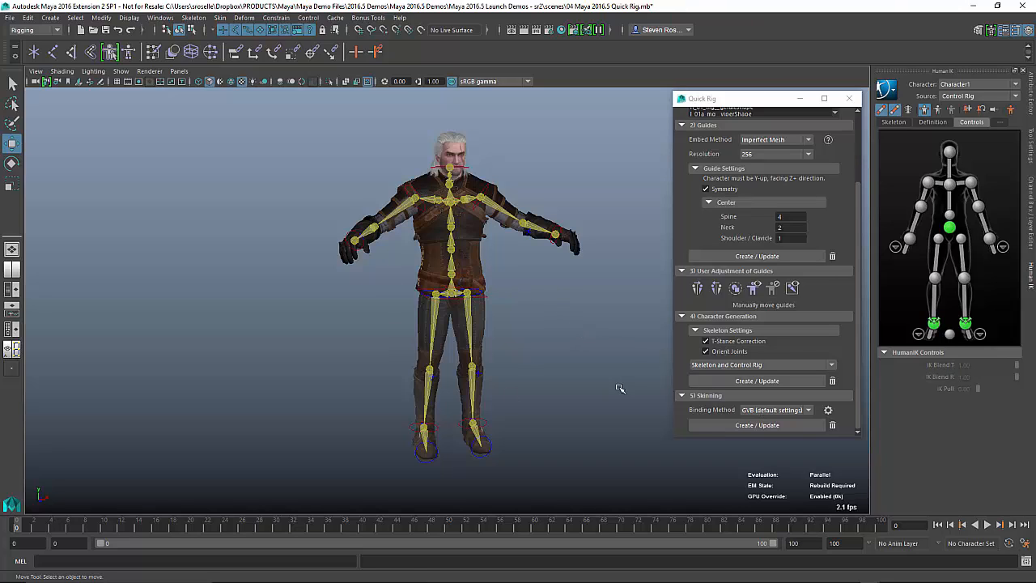
# Step: Keep the default GVB binding method and bind the Witcher mesh to the skeleton
pyautogui.click(775, 409)
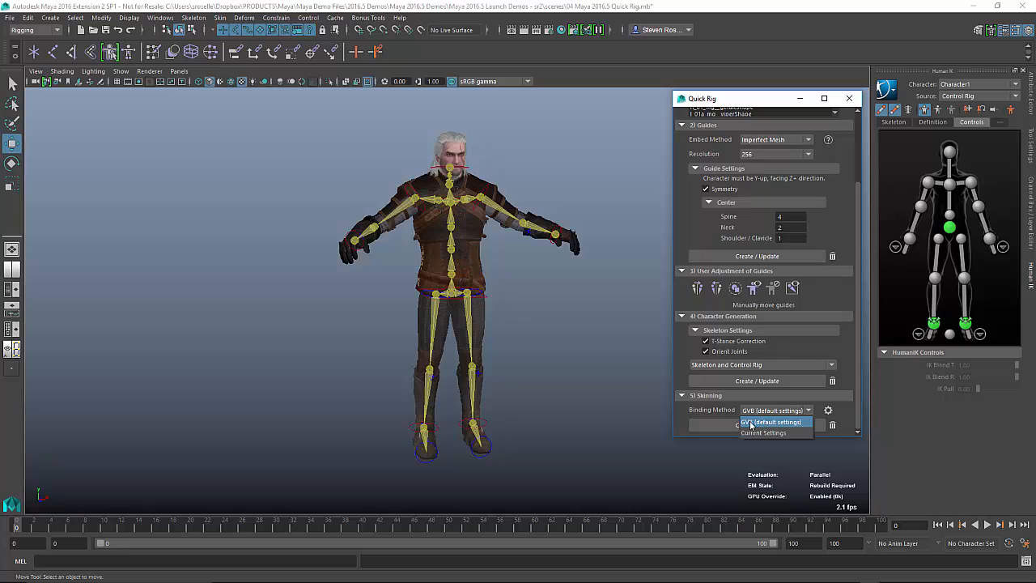
pyautogui.moveTo(766, 430)
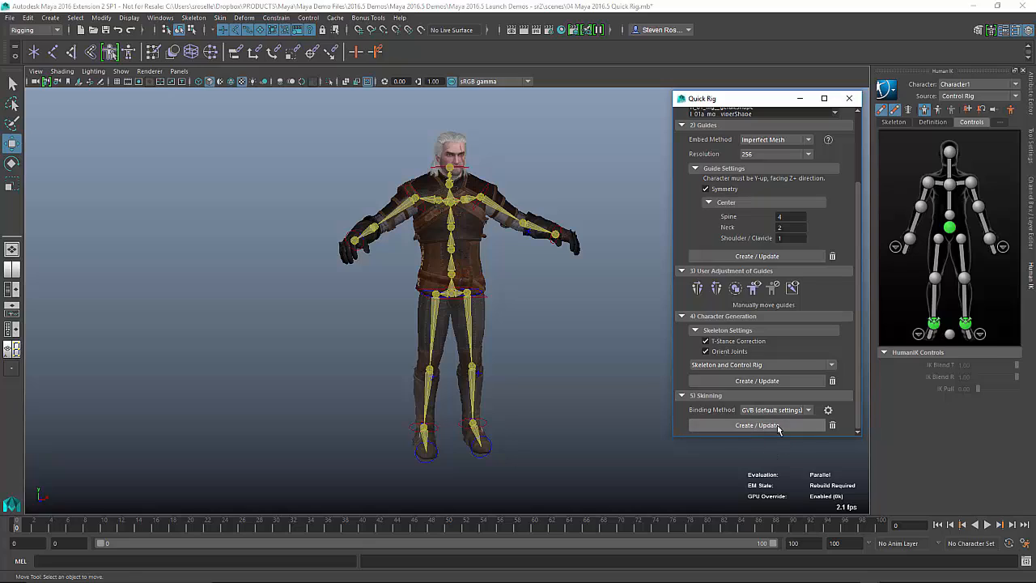
pyautogui.click(778, 425)
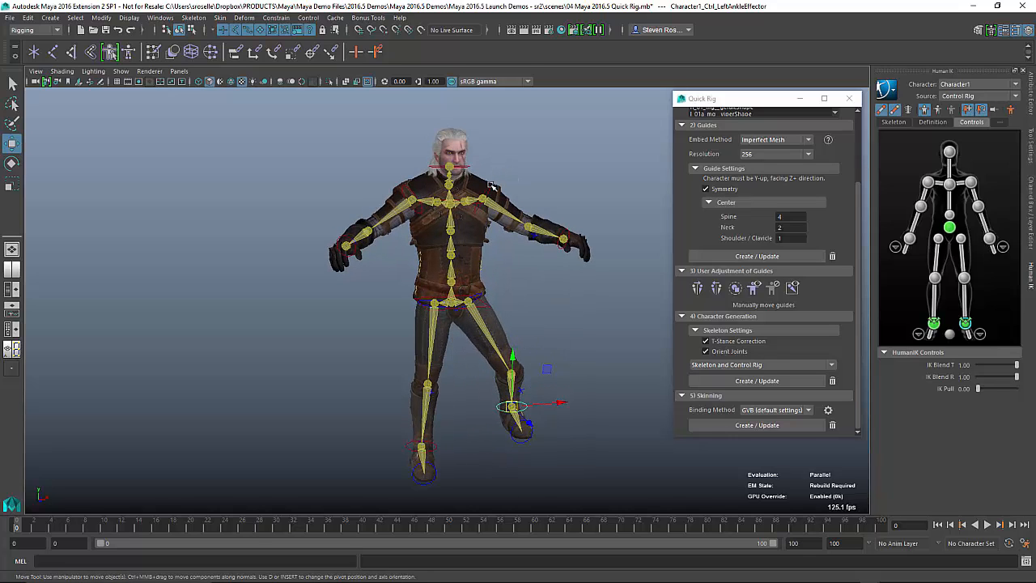
# Step: Bend the upper body with the HumanIK controls to test skin deformation
pyautogui.click(446, 230)
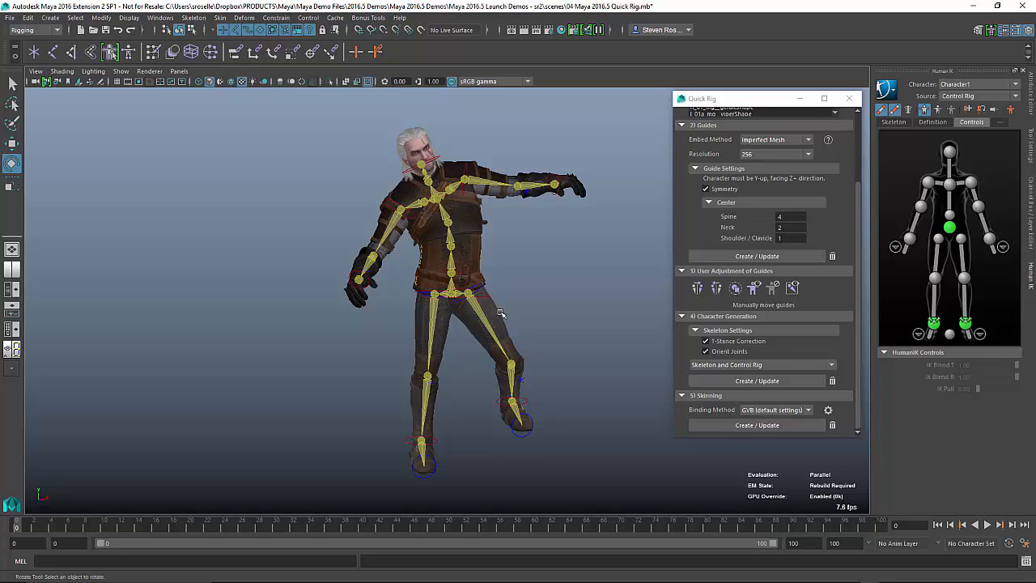
pyautogui.moveTo(462, 349)
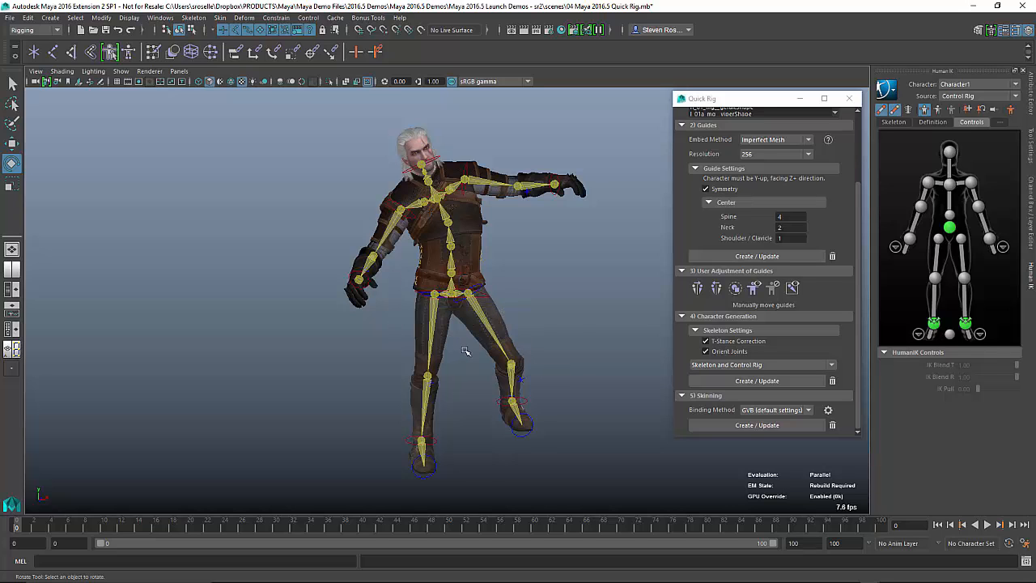
pyautogui.moveTo(466, 351); pyautogui.dragTo(465, 351)
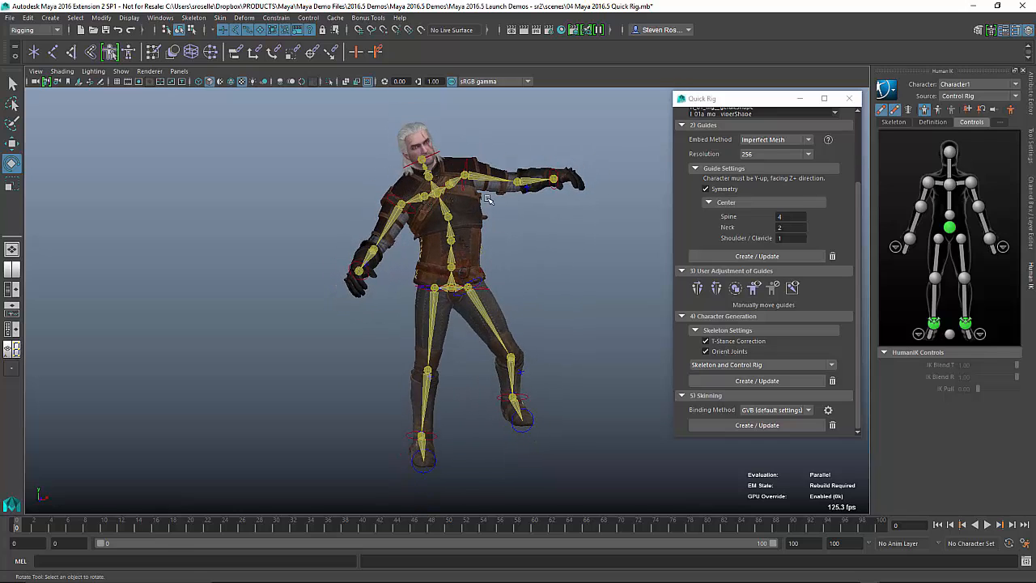
pyautogui.moveTo(487, 340)
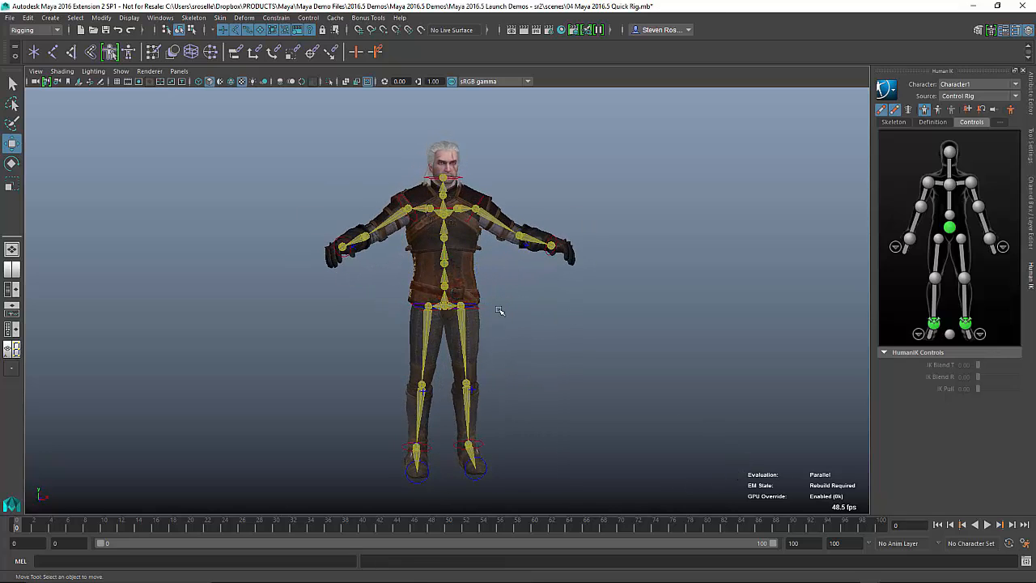
# Step: Select the hips control and pull a fight mocap example from the Content Browser
pyautogui.click(442, 316)
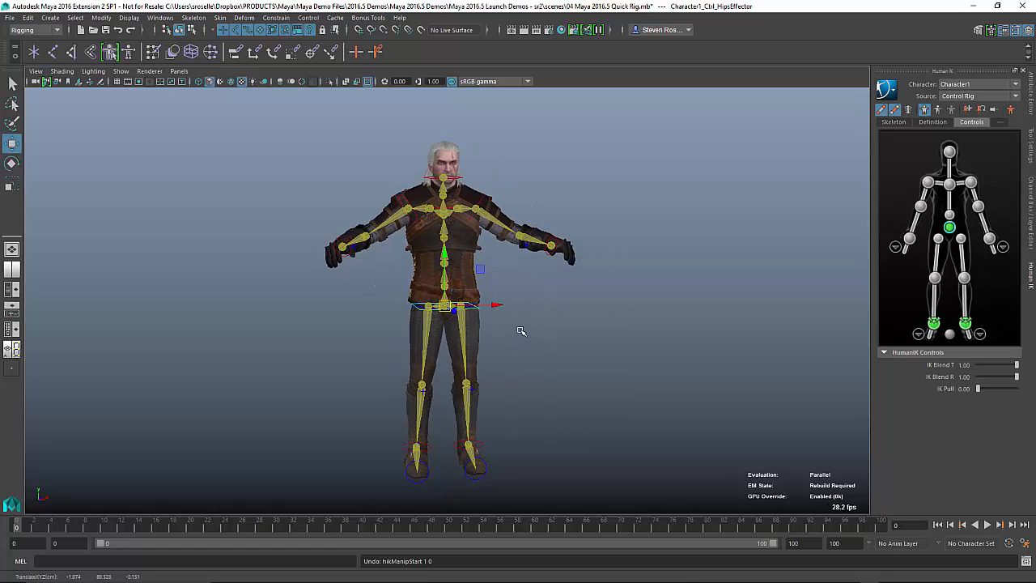
pyautogui.click(165, 17)
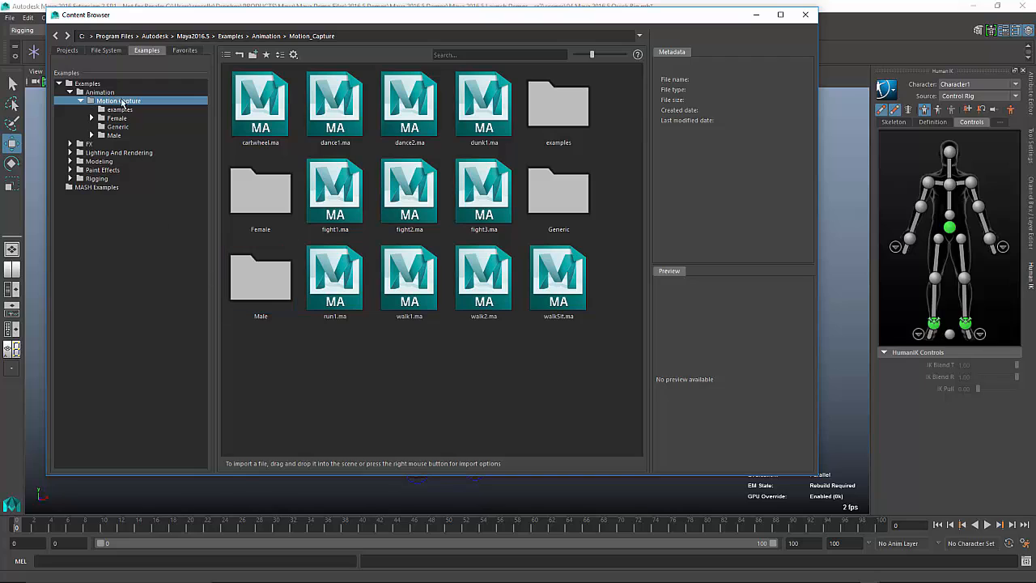
pyautogui.moveTo(225, 227)
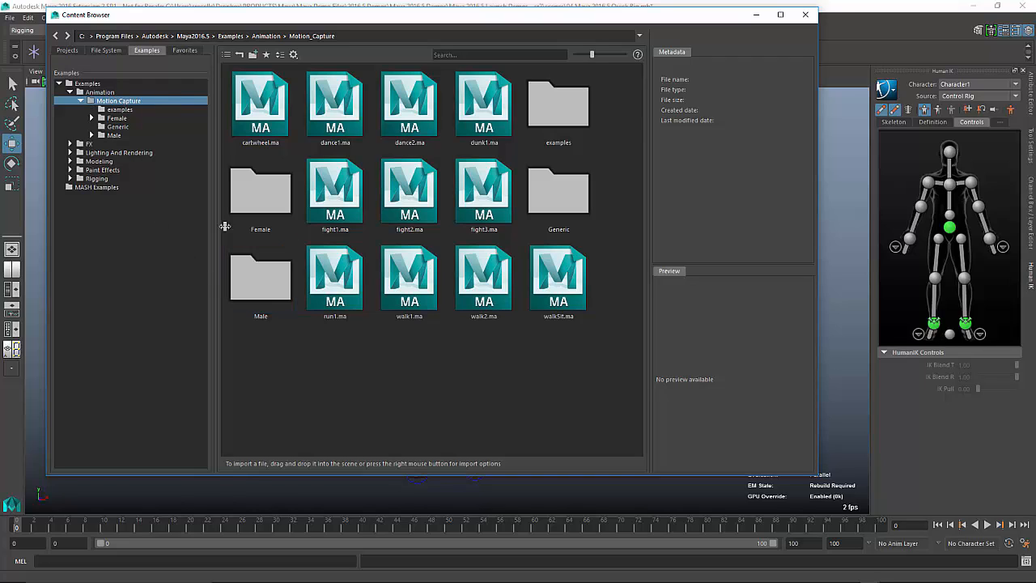
pyautogui.click(408, 191)
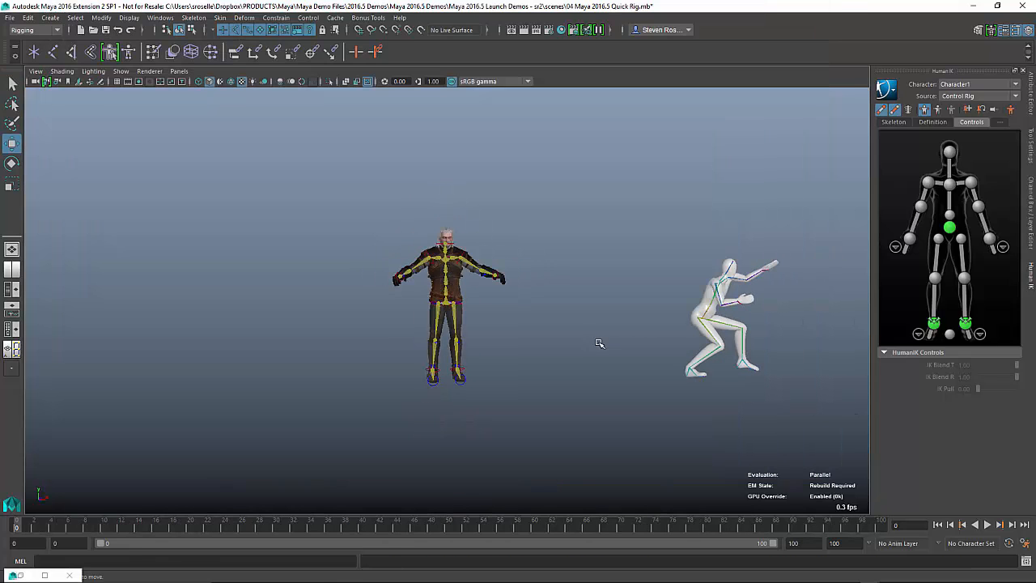
# Step: Set Character1's HumanIK Source to fight2:MocapExample so the Witcher follows the fight mocap
pyautogui.click(986, 524)
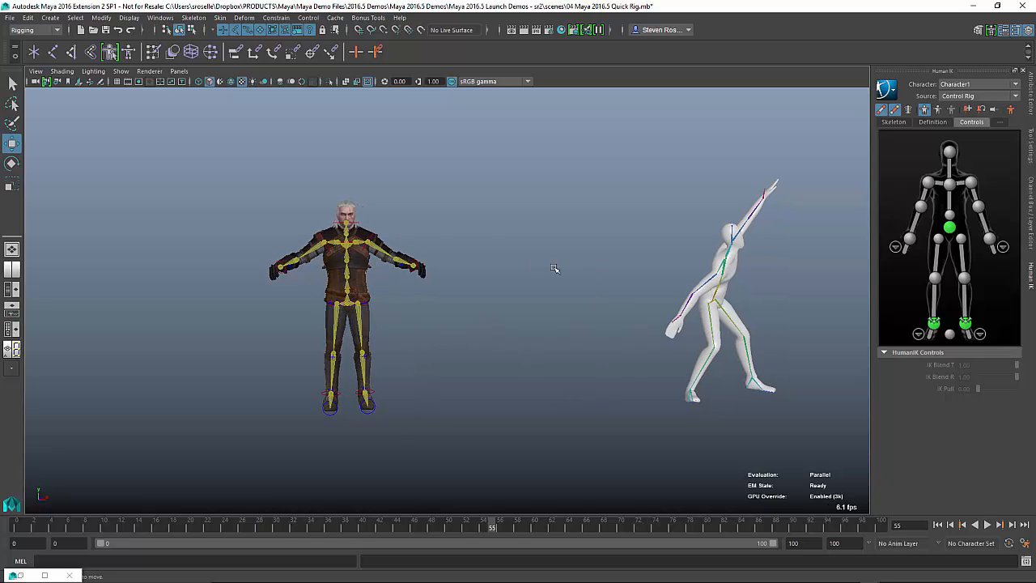
pyautogui.click(1011, 97)
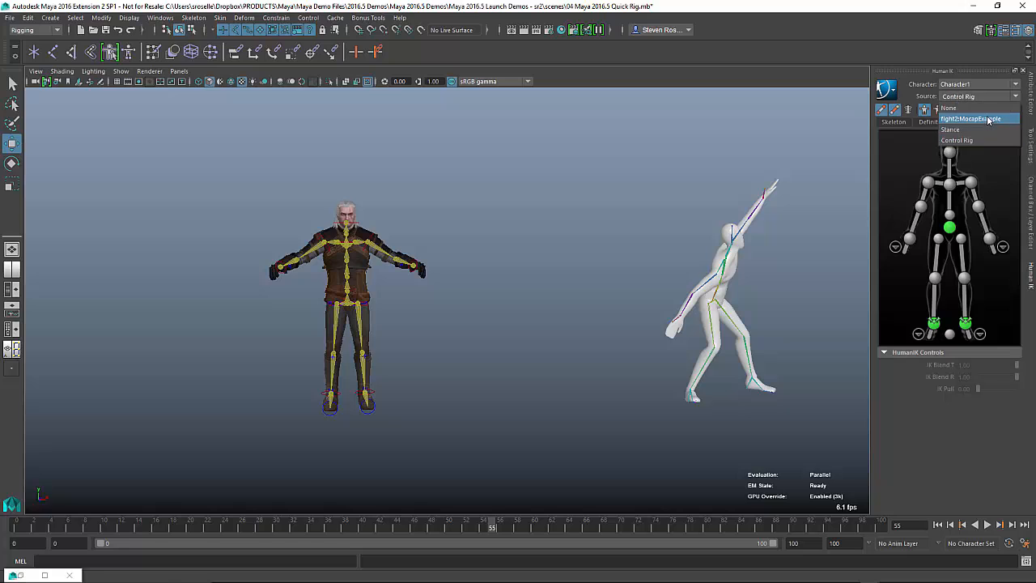
pyautogui.click(976, 118)
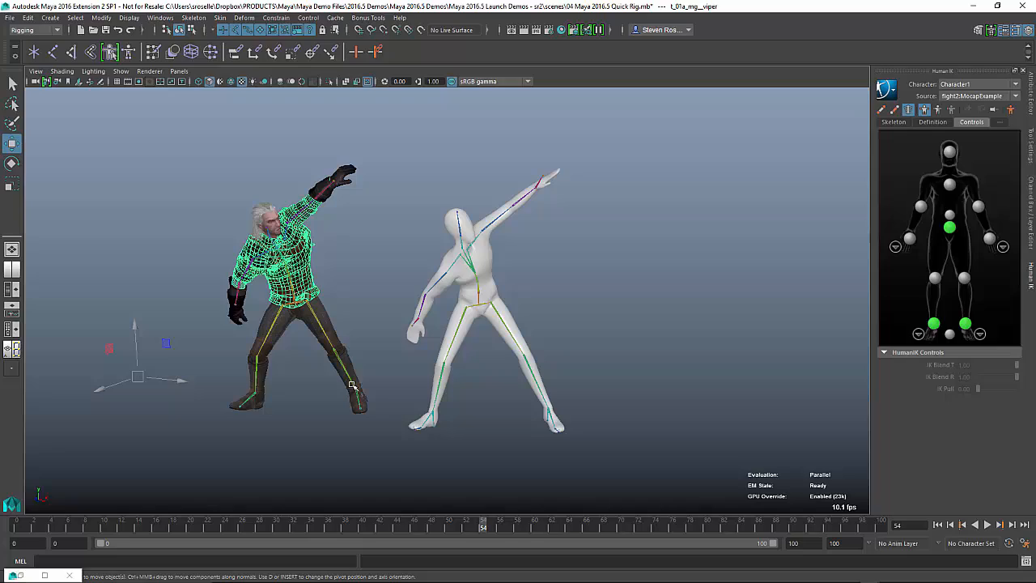
pyautogui.click(989, 524)
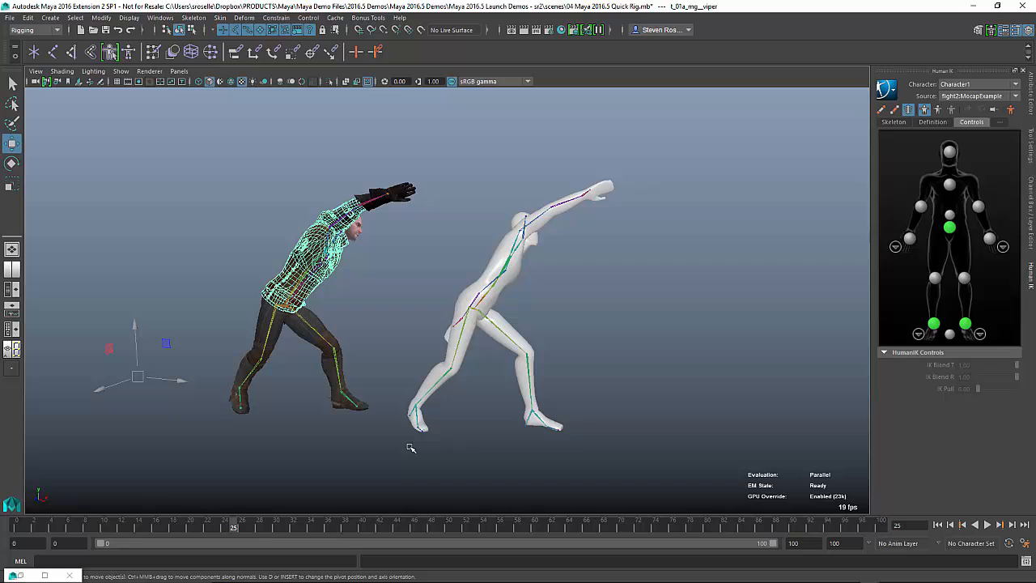
pyautogui.moveTo(259, 538)
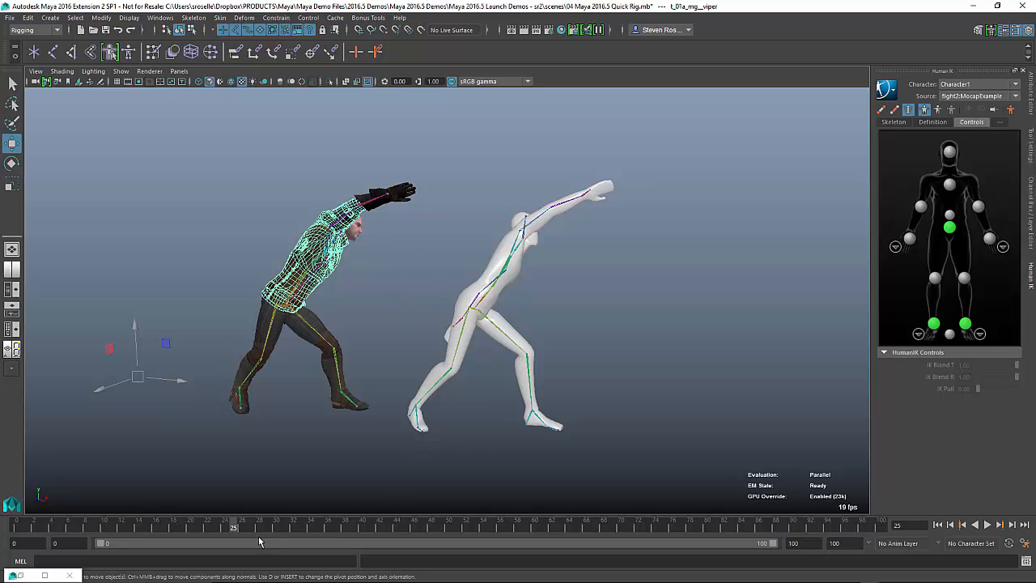